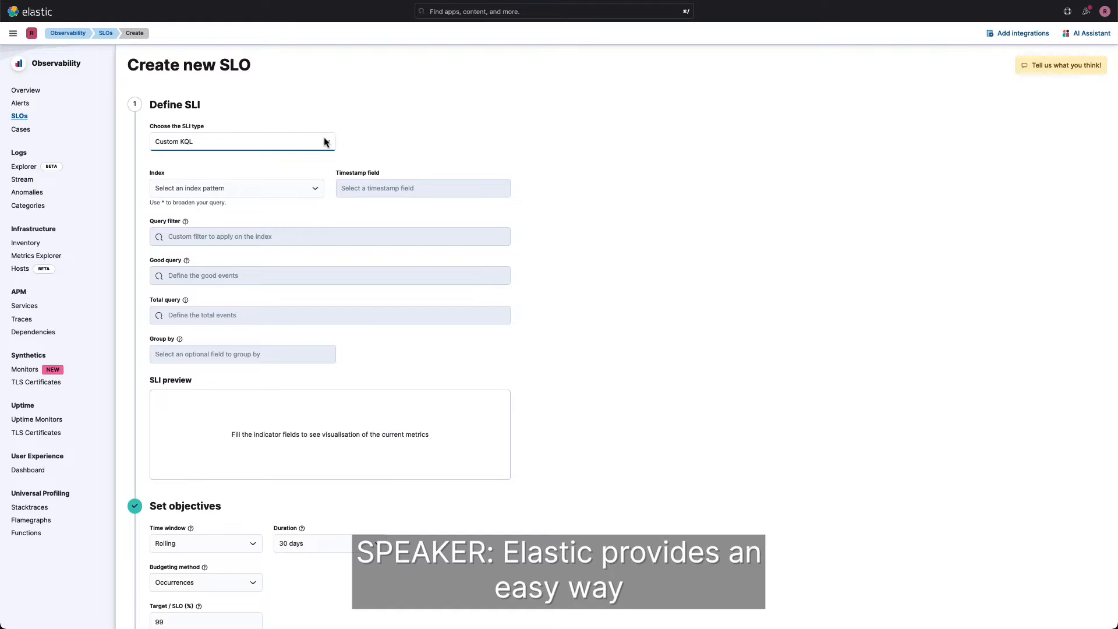
# - Define an APM availability indicator for cartservice-otel covering all transaction names
pyautogui.click(241, 140)
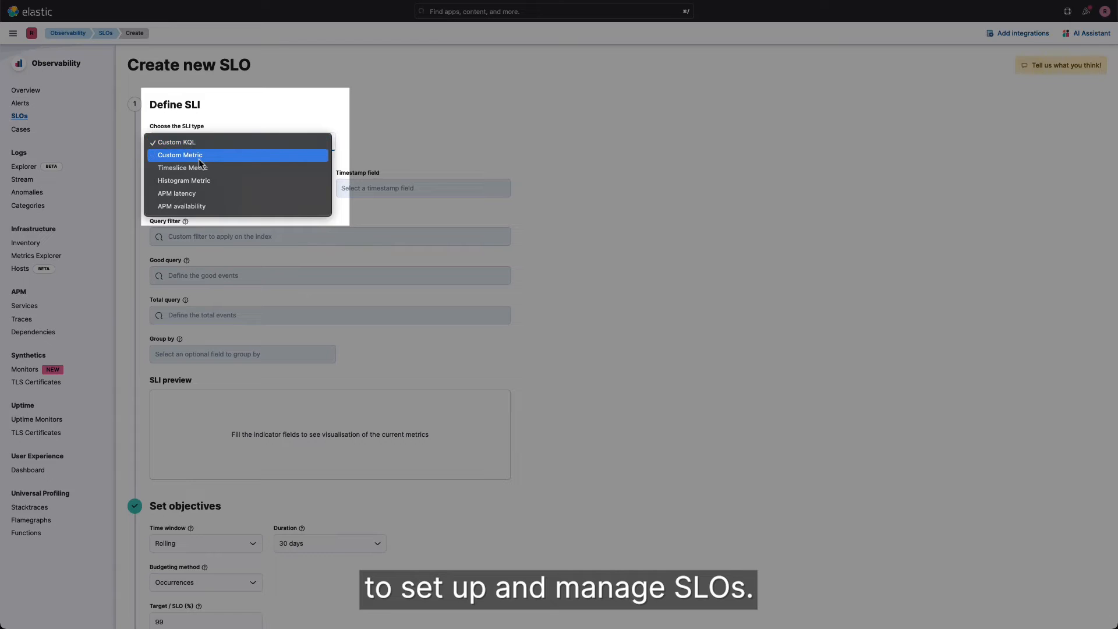
pyautogui.moveTo(193, 194)
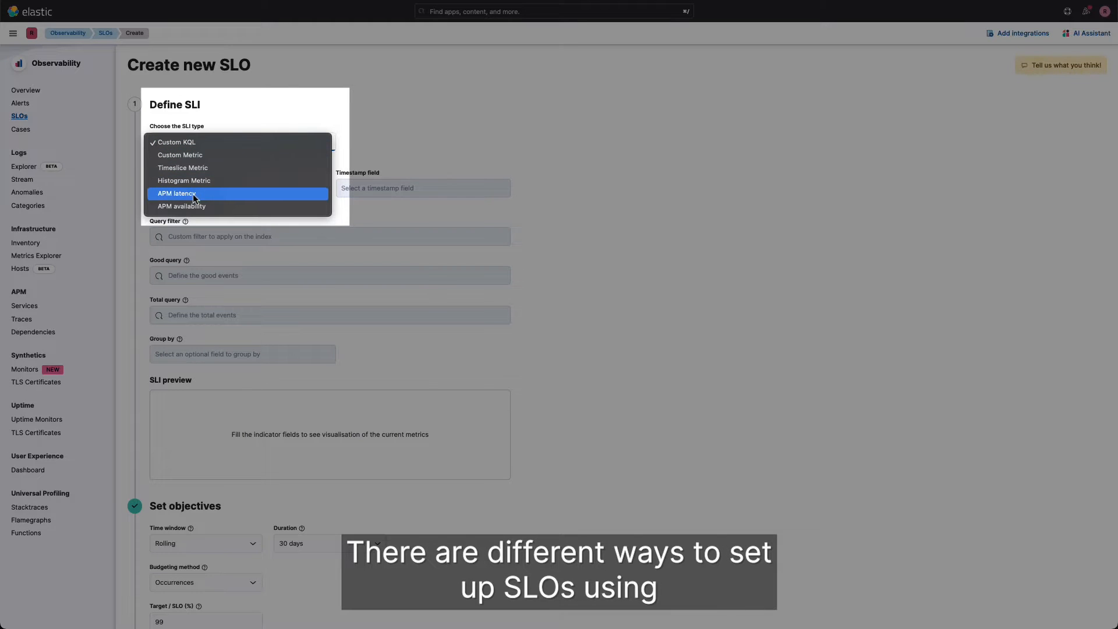
pyautogui.moveTo(197, 209)
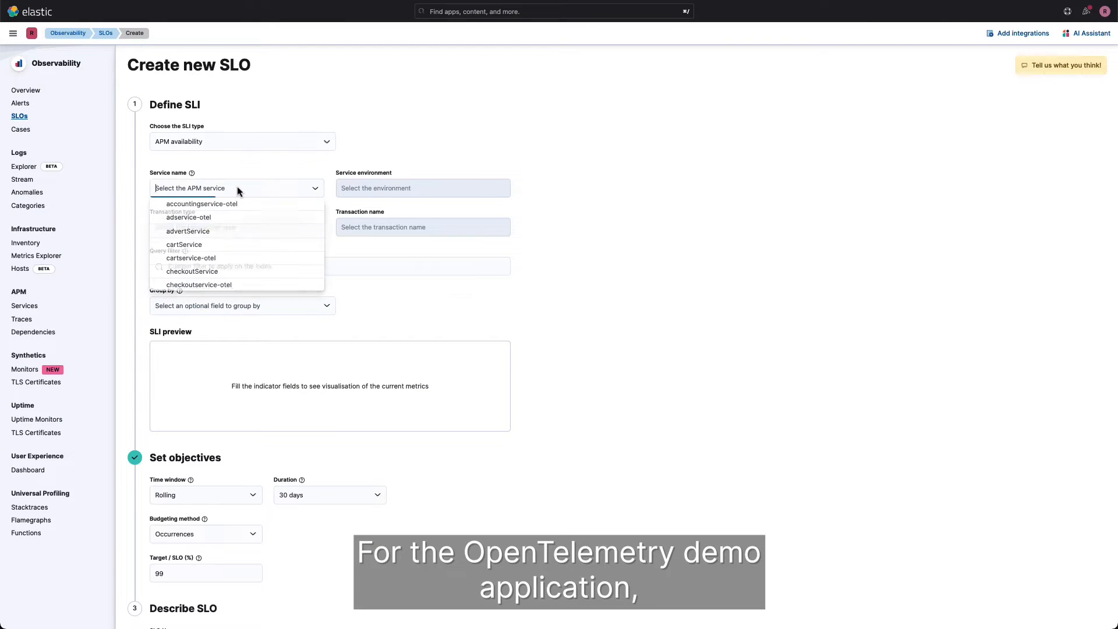
pyautogui.click(190, 258)
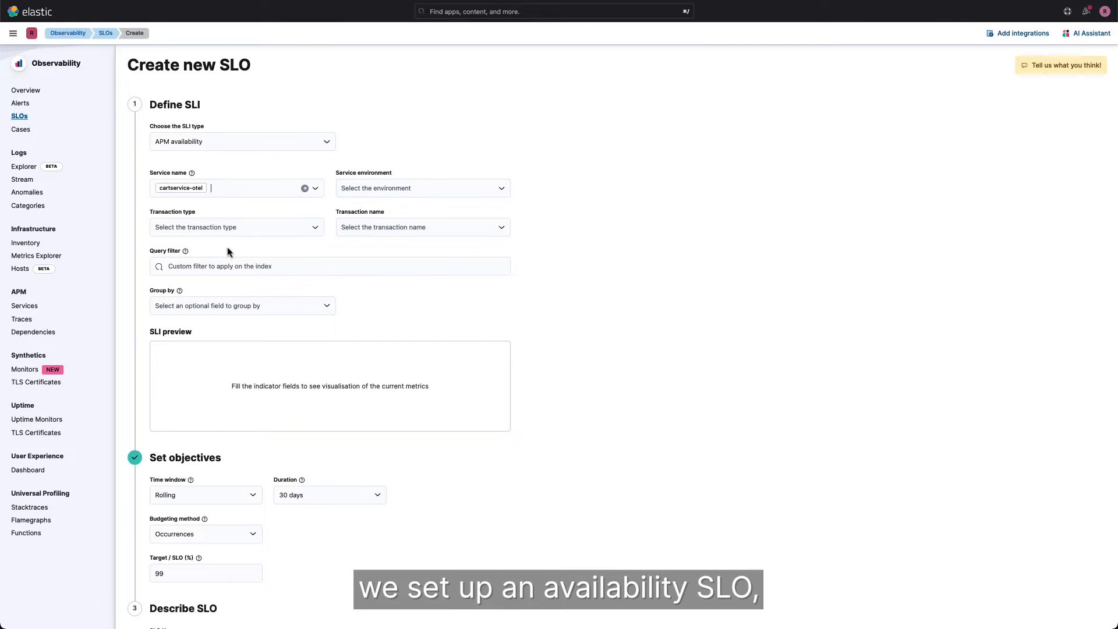
pyautogui.click(422, 226)
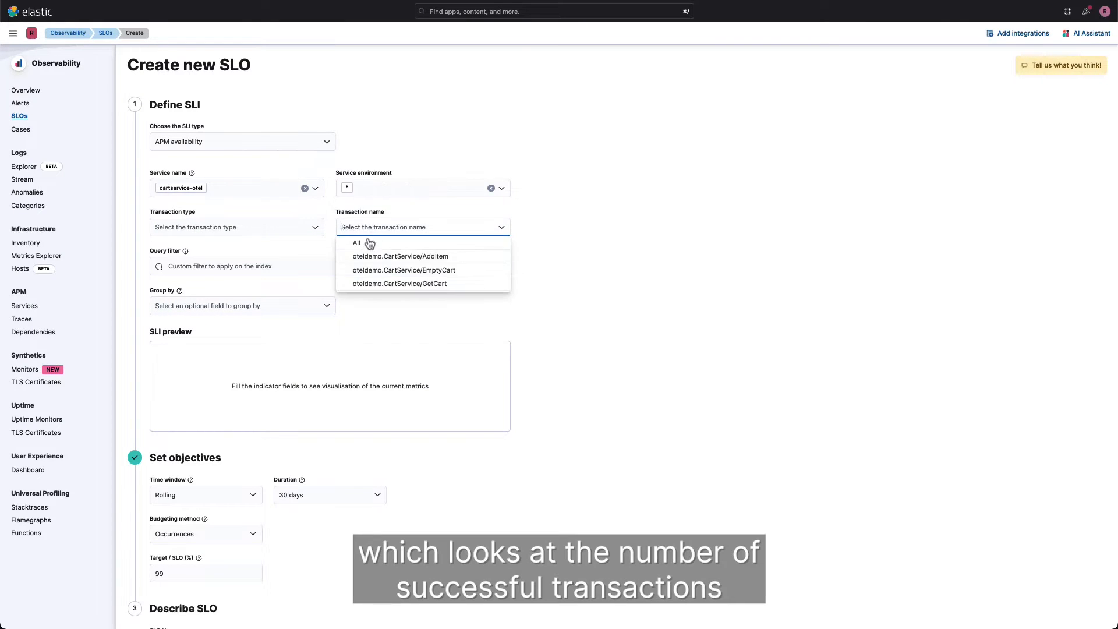
pyautogui.click(356, 242)
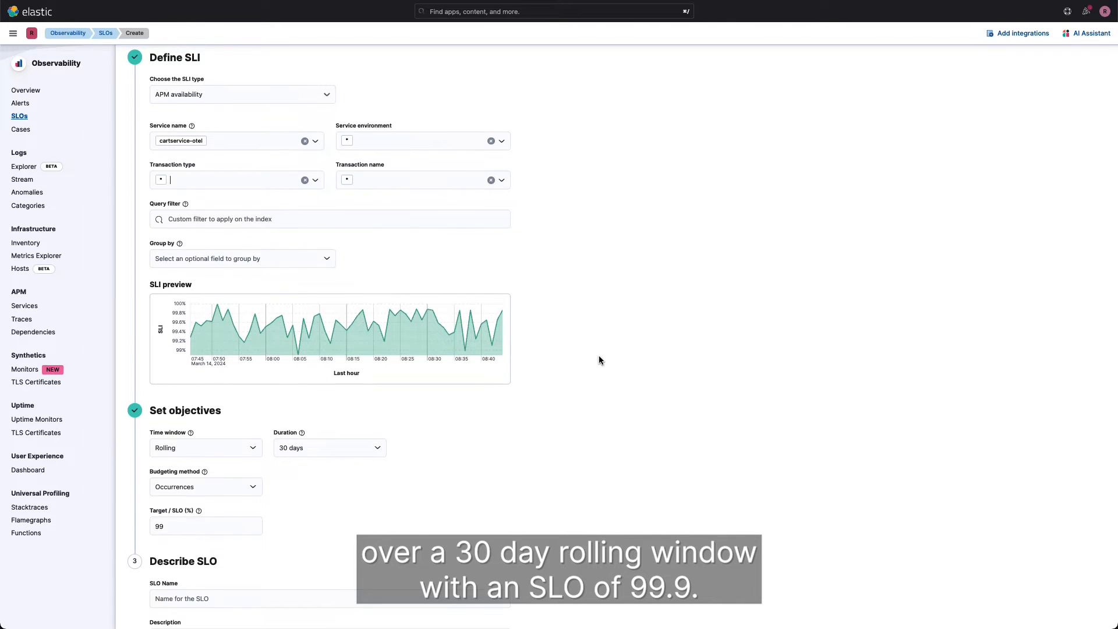
# - Create the rolling-window SLO 'Cartservice - 99.9' with a 99.9% target
pyautogui.click(206, 447)
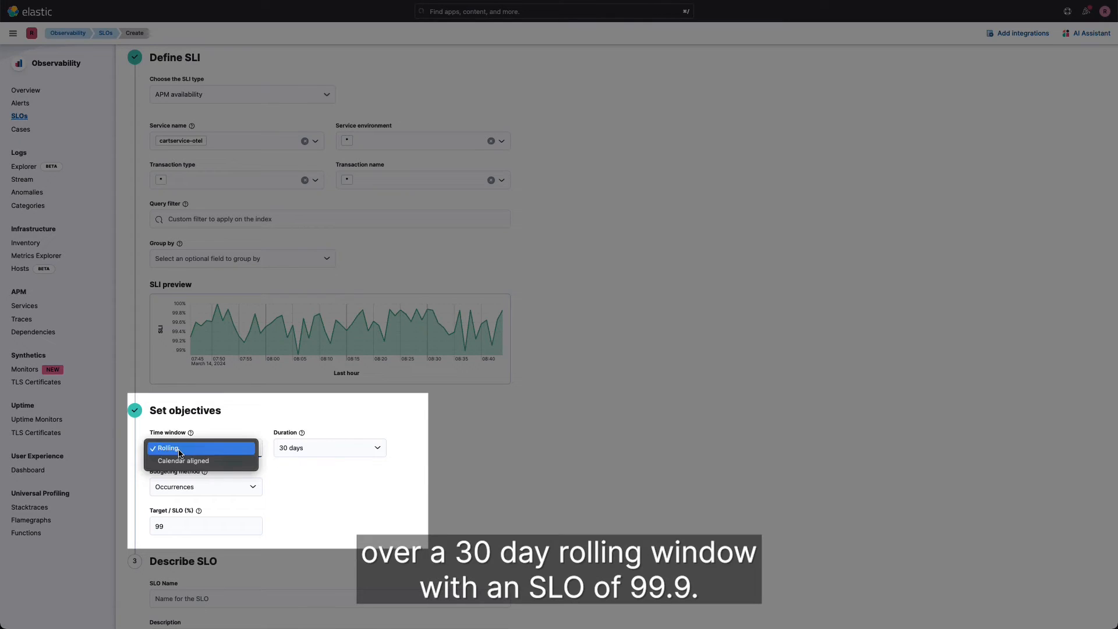
pyautogui.click(165, 448)
pyautogui.write('.9')
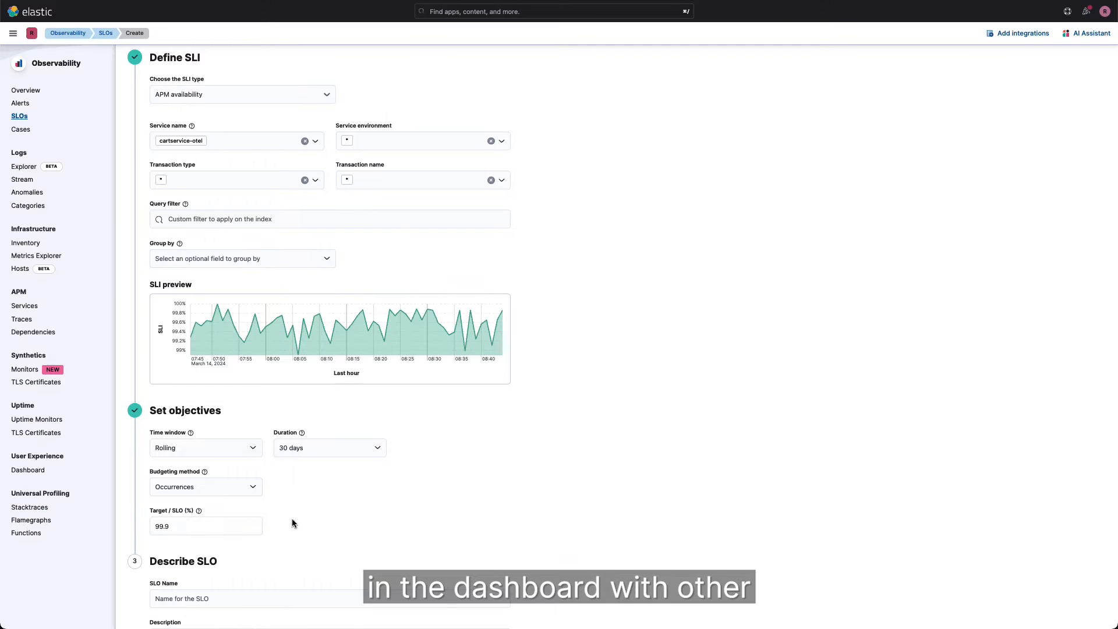
pyautogui.scroll(-3)
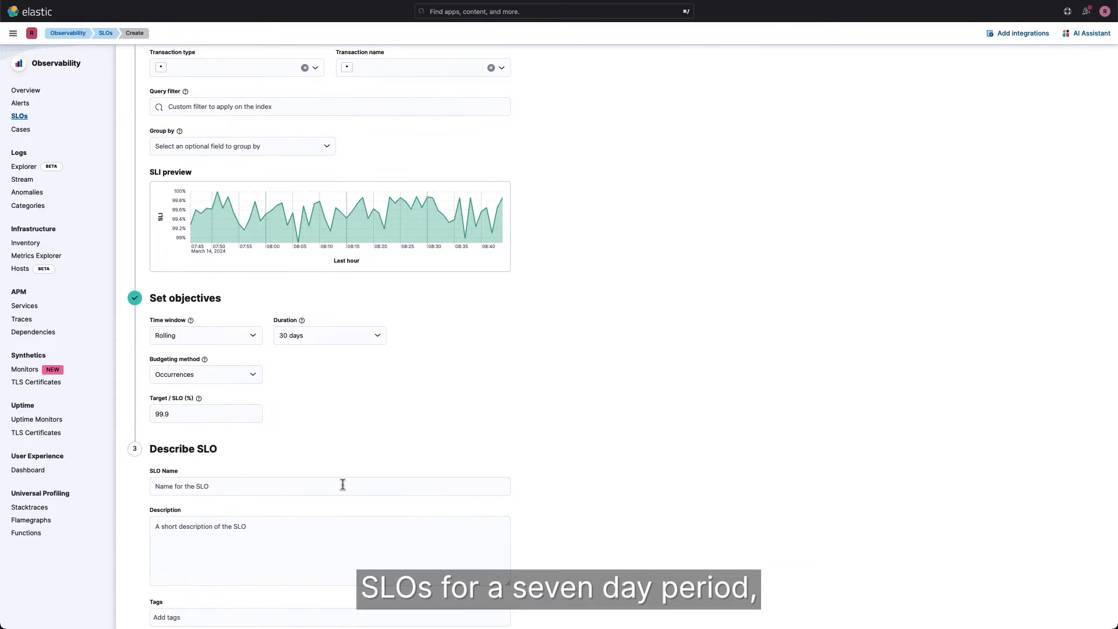
pyautogui.write('Cartservice - 99.9')
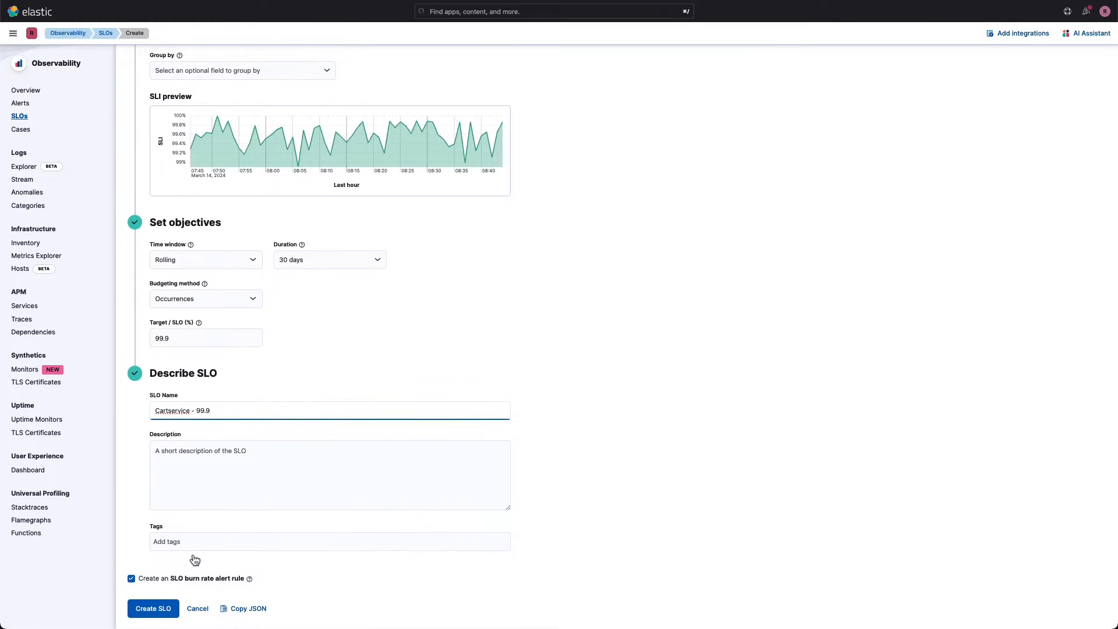
pyautogui.click(153, 608)
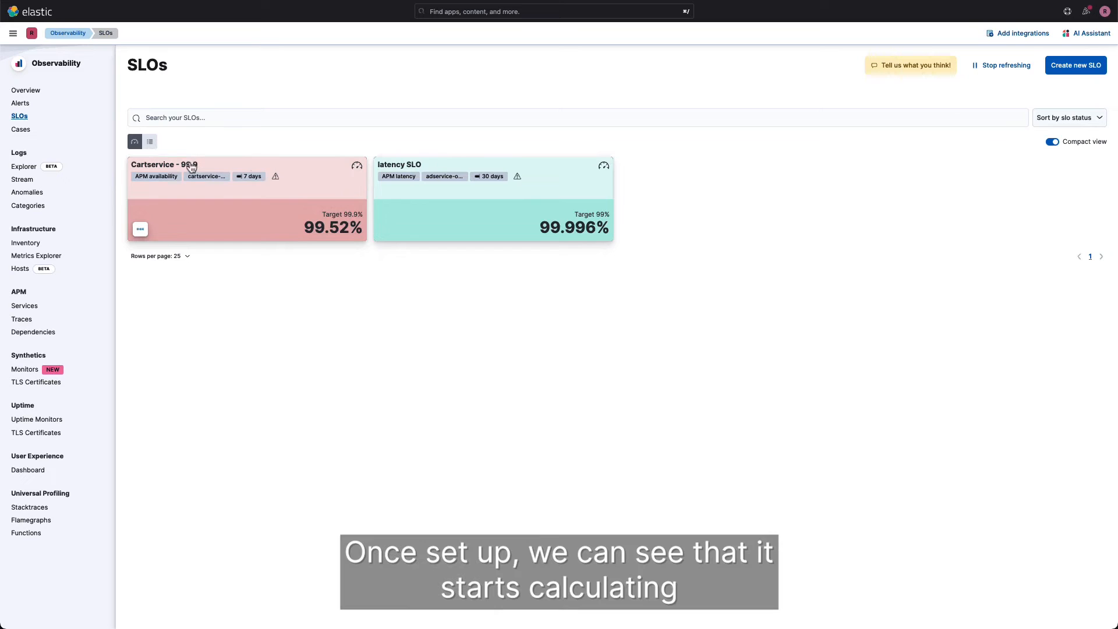
# - Open the Cartservice - 99.9 SLO and scroll through its burn rate and error budget charts
pyautogui.click(163, 164)
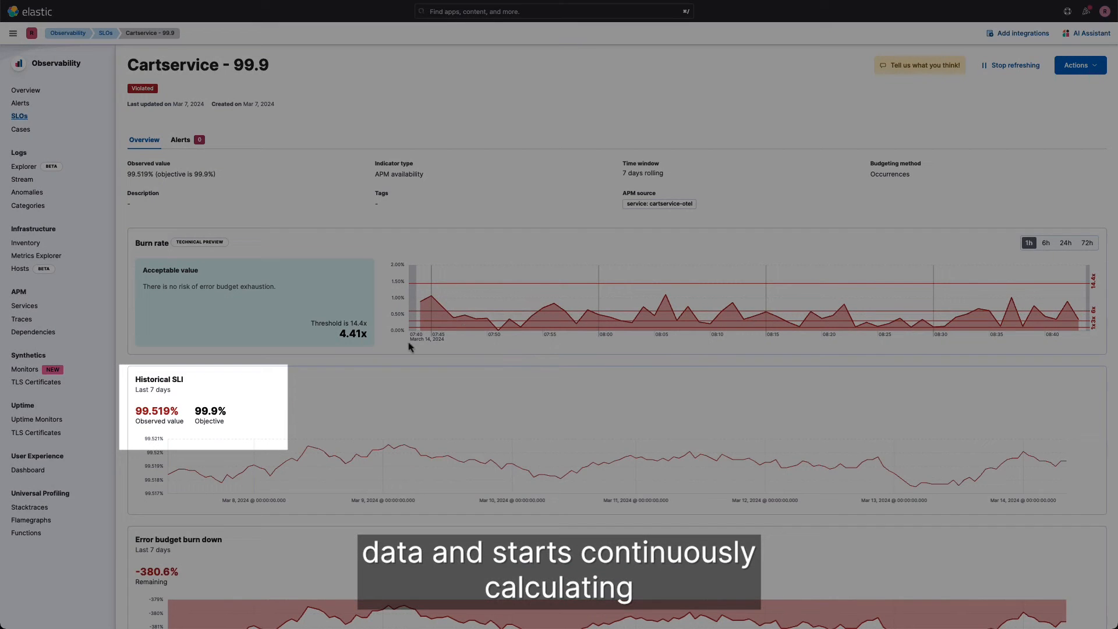
pyautogui.moveTo(356, 456)
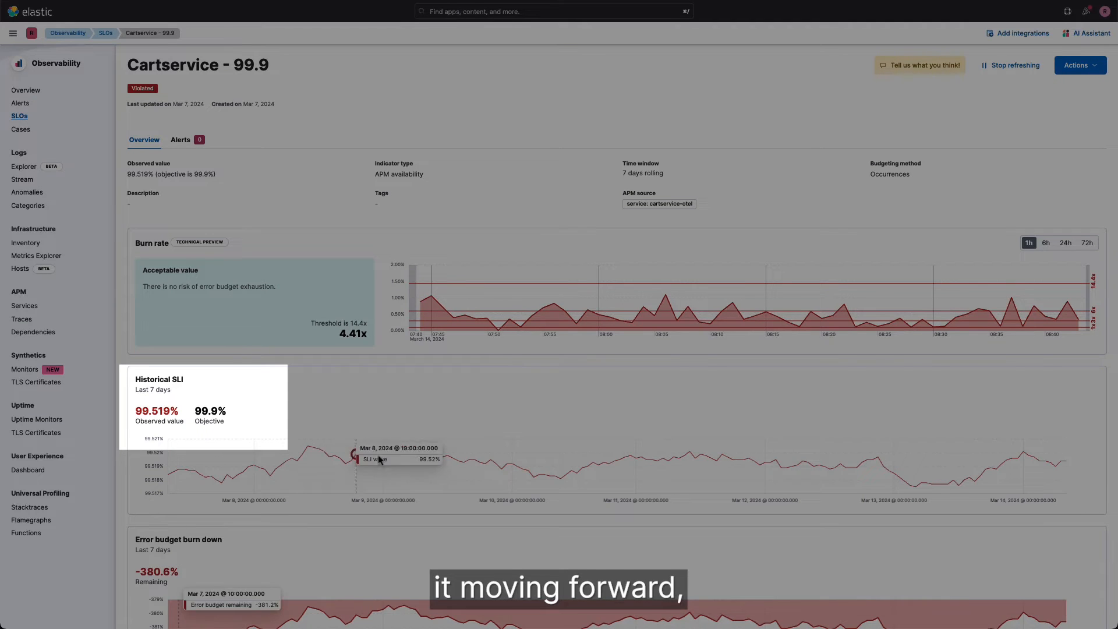
pyautogui.scroll(-3)
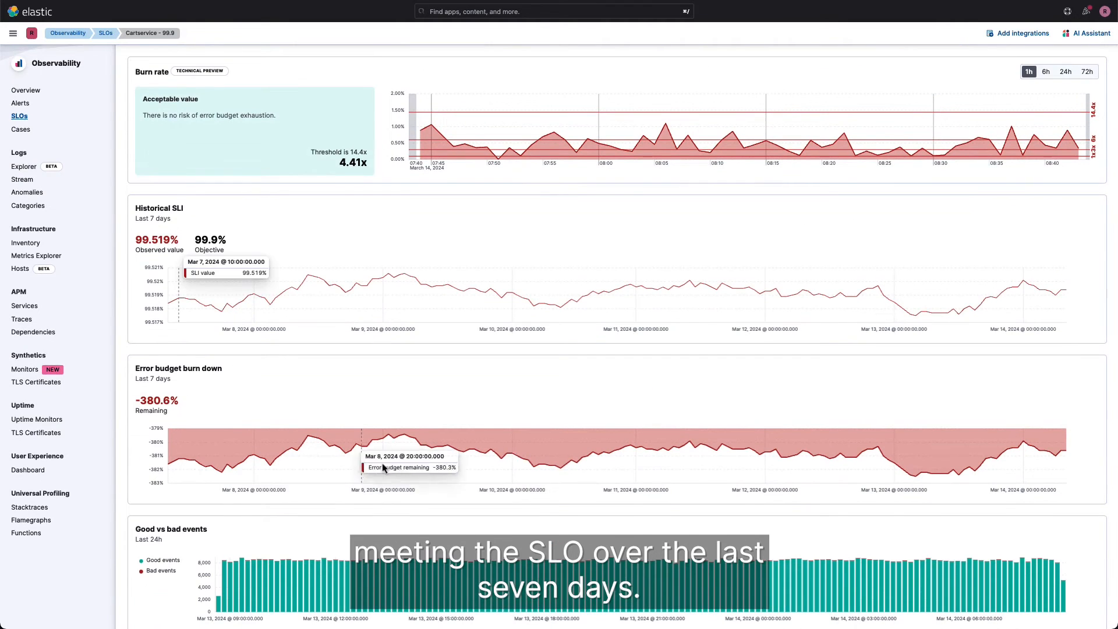
pyautogui.scroll(-3)
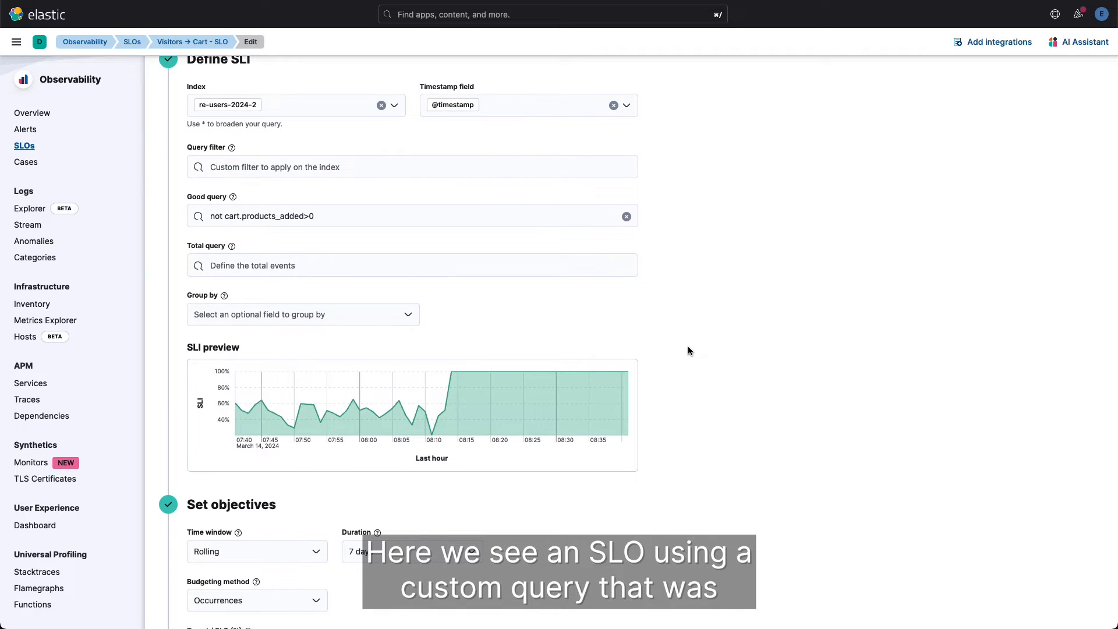
# - Review the Visitors → Cart SLO results (55.293% against 50%), then go to Alerts > Rules
pyautogui.scroll(-3)
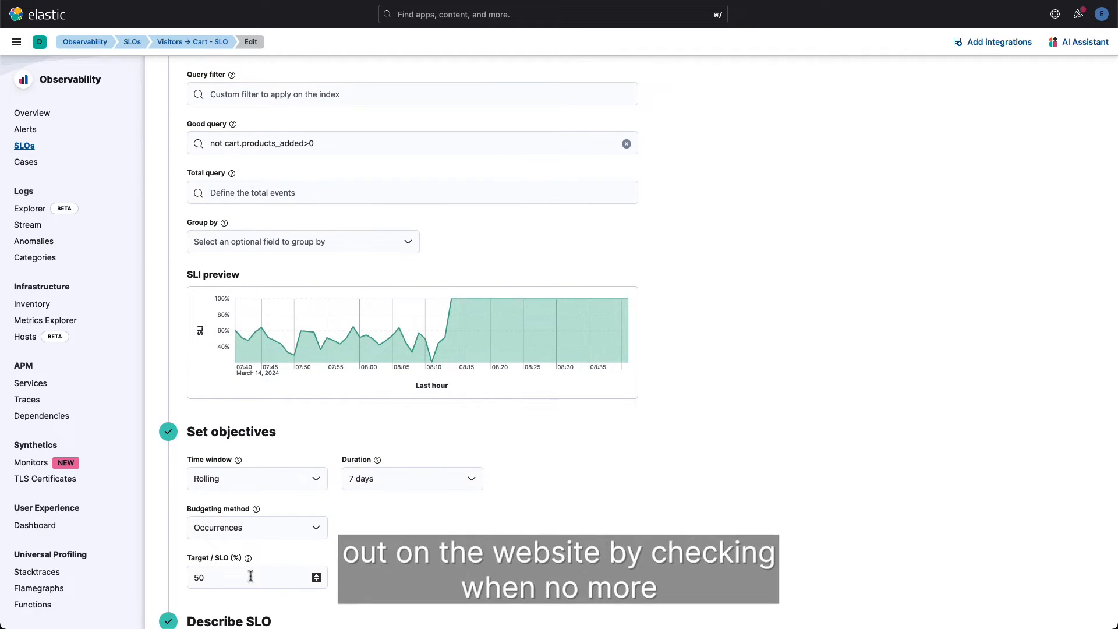
pyautogui.scroll(-3)
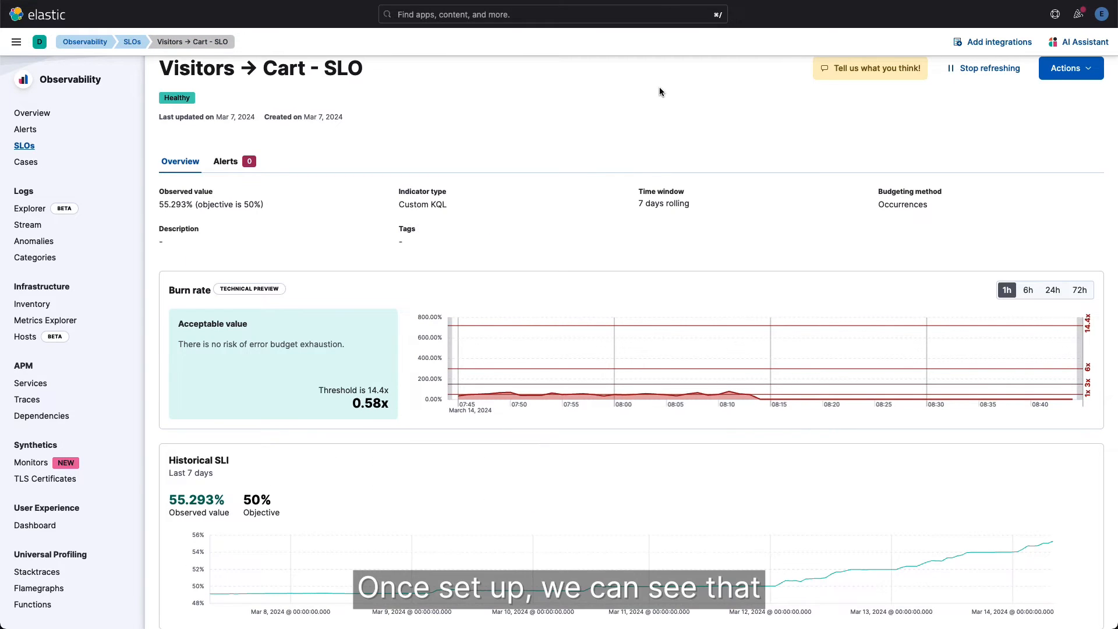
pyautogui.scroll(-3)
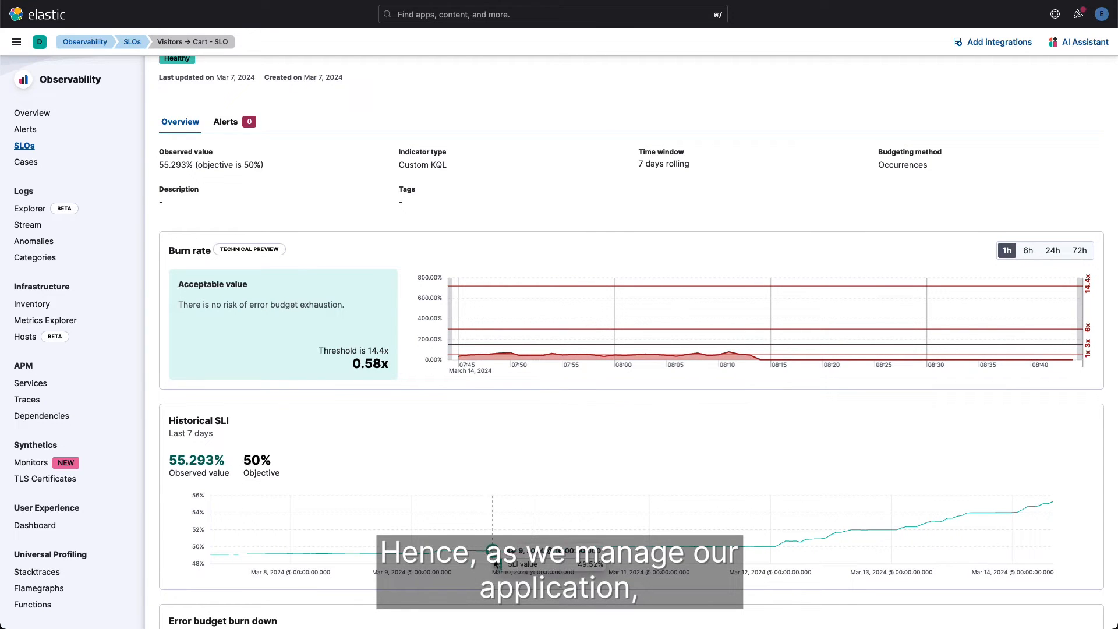
pyautogui.scroll(-3)
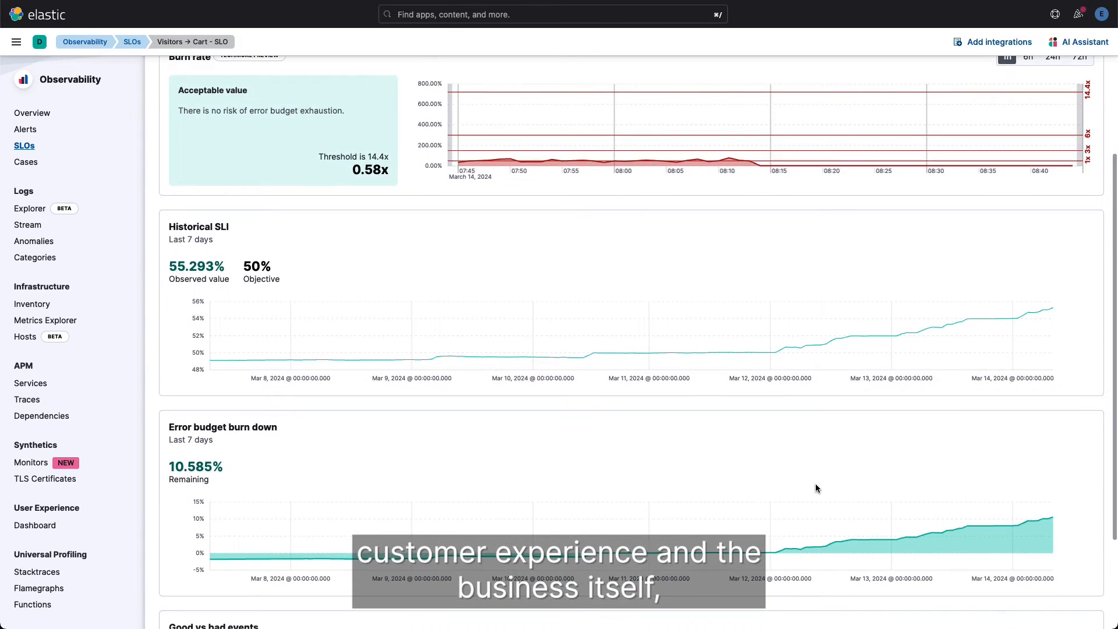
pyautogui.moveTo(349, 468)
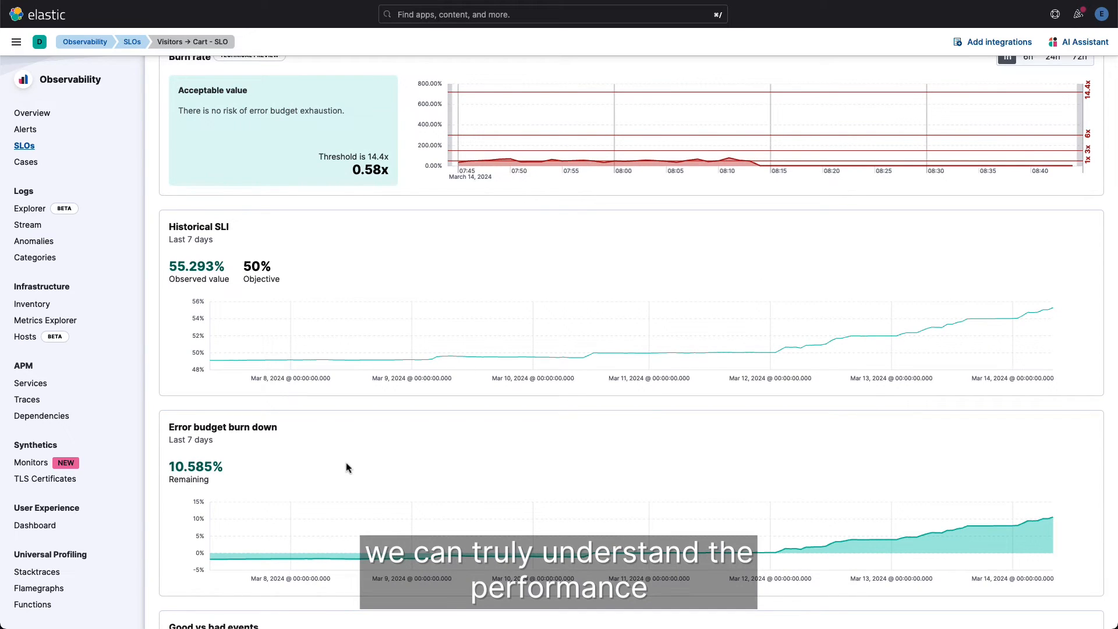
pyautogui.scroll(-3)
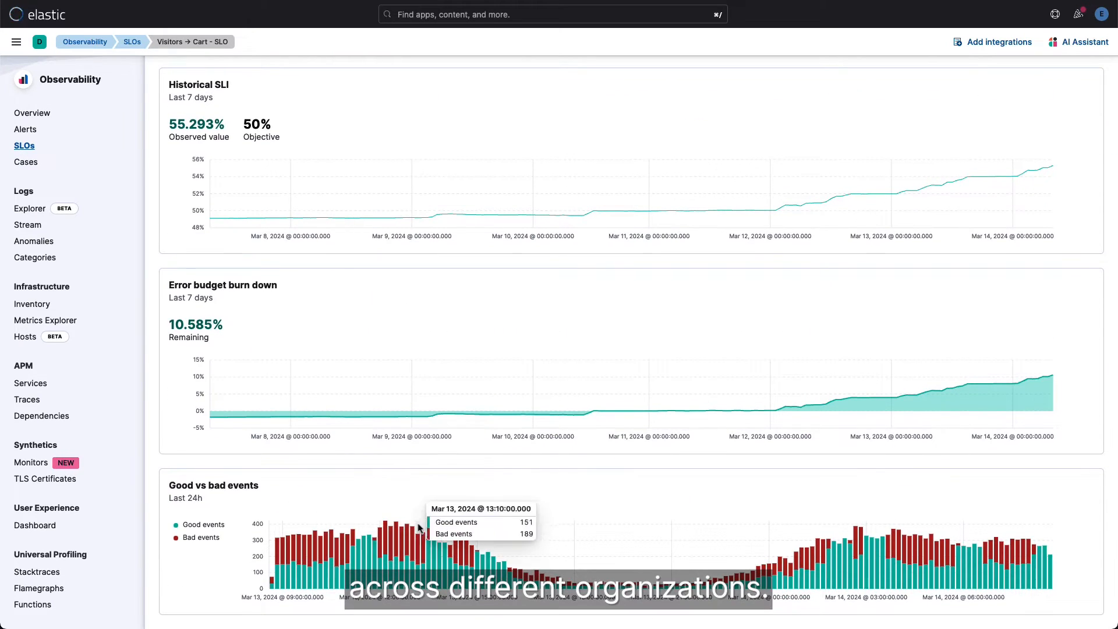
pyautogui.click(25, 130)
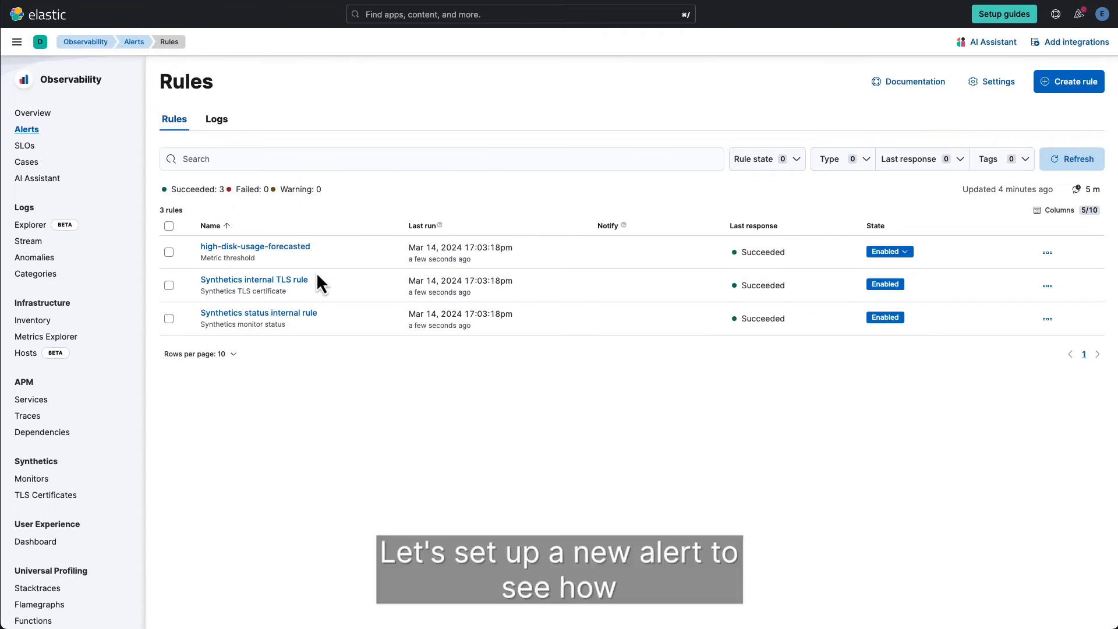
pyautogui.moveTo(1069, 80)
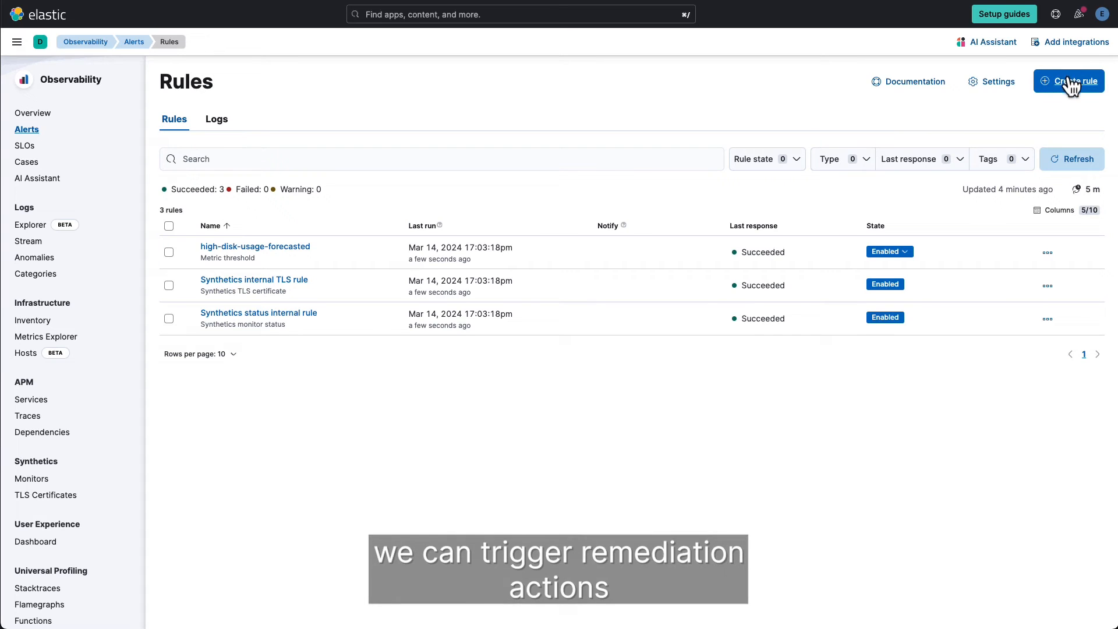
# - Draft an anomaly detection rule with a Webhook action and browse its available connectors
pyautogui.click(1069, 80)
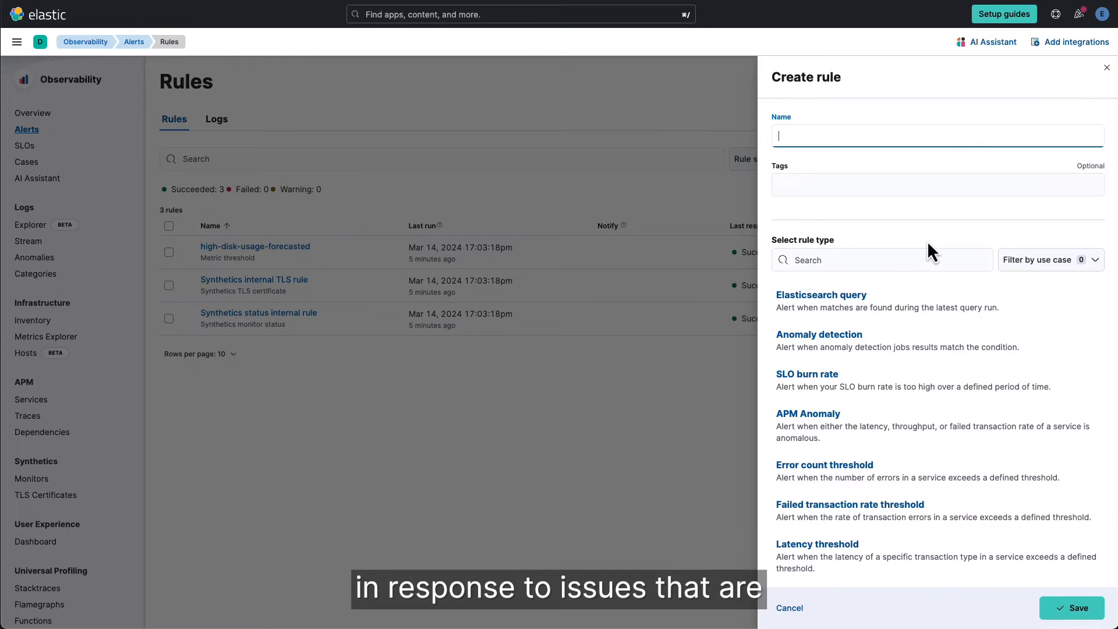
pyautogui.click(819, 334)
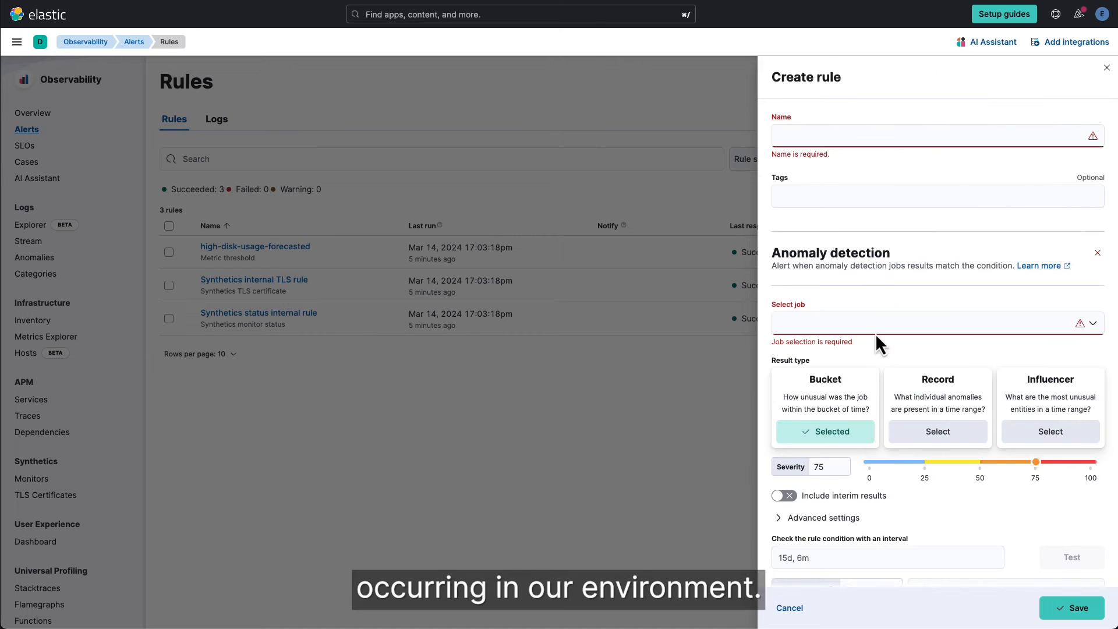
pyautogui.scroll(-3)
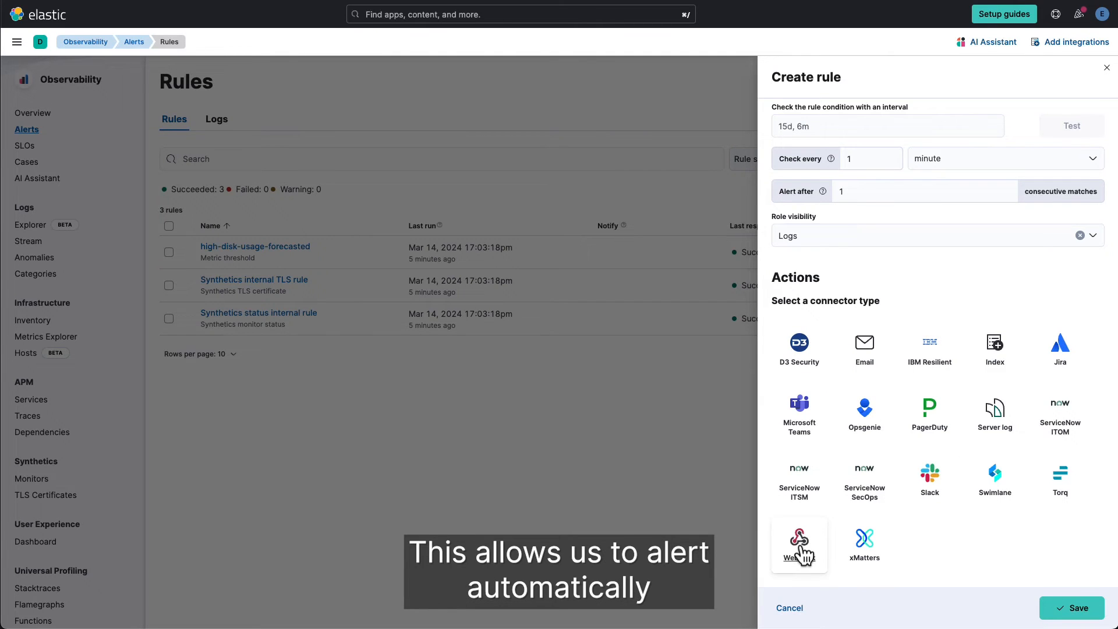
pyautogui.click(798, 546)
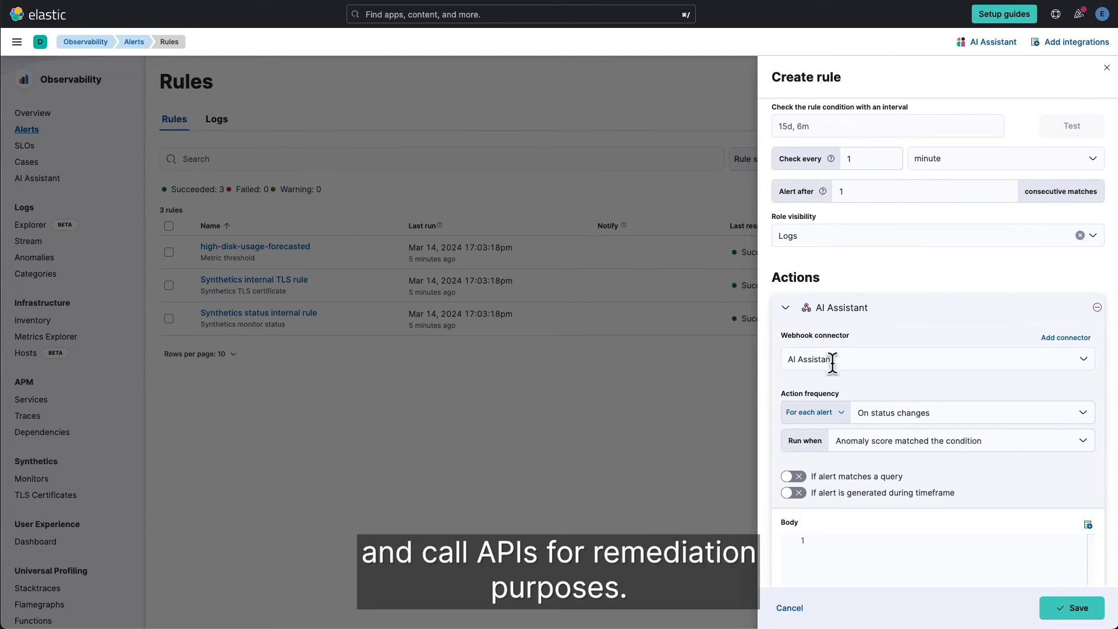
pyautogui.click(934, 359)
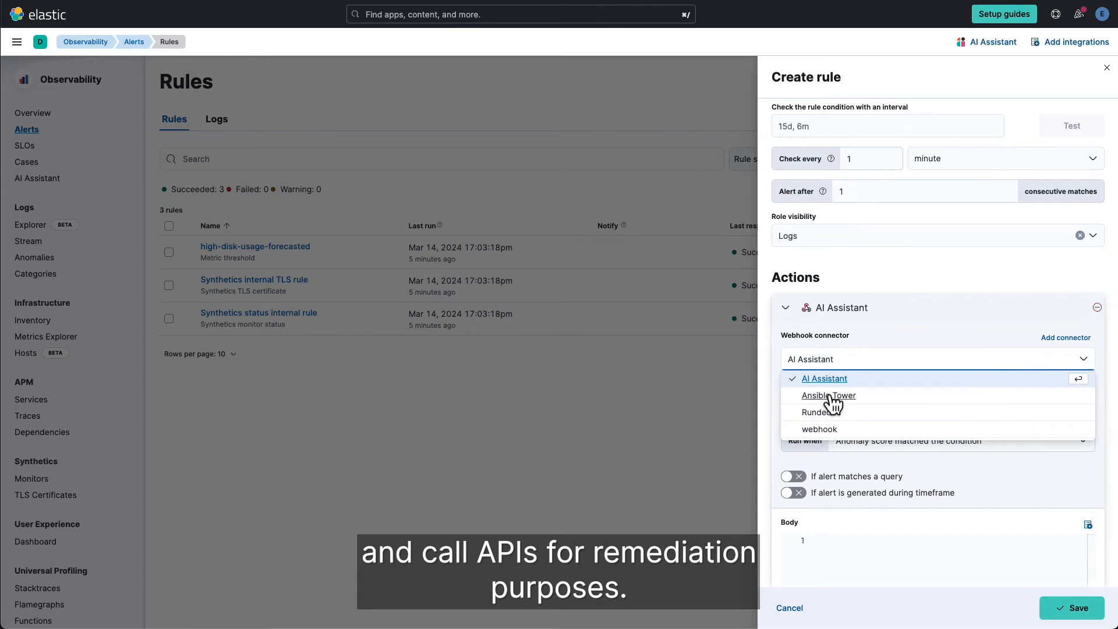
pyautogui.moveTo(816, 412)
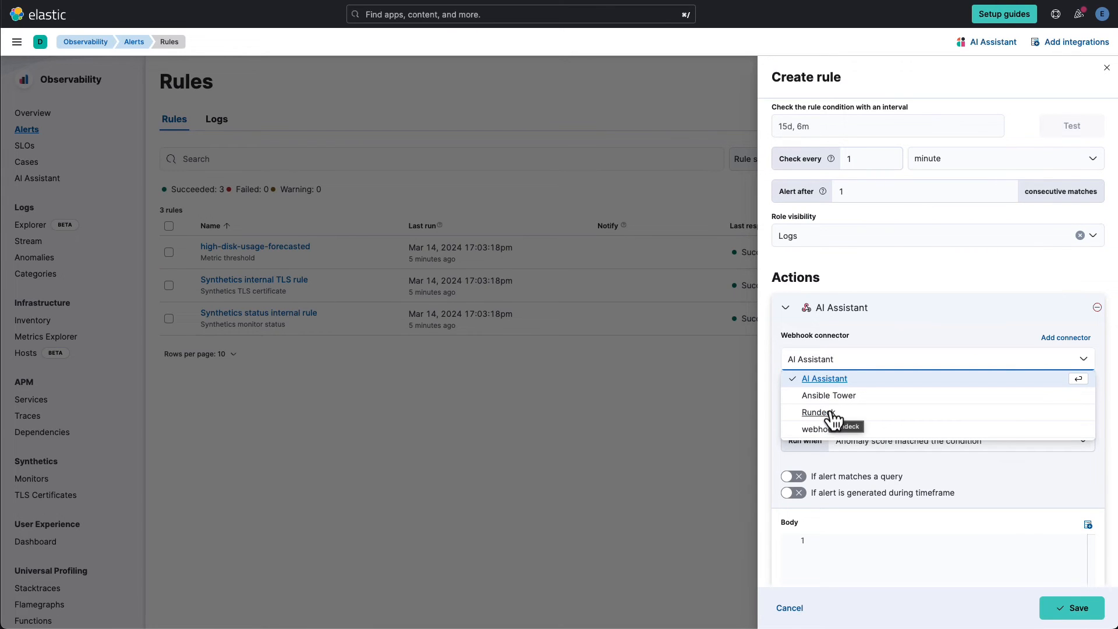
pyautogui.moveTo(897, 574)
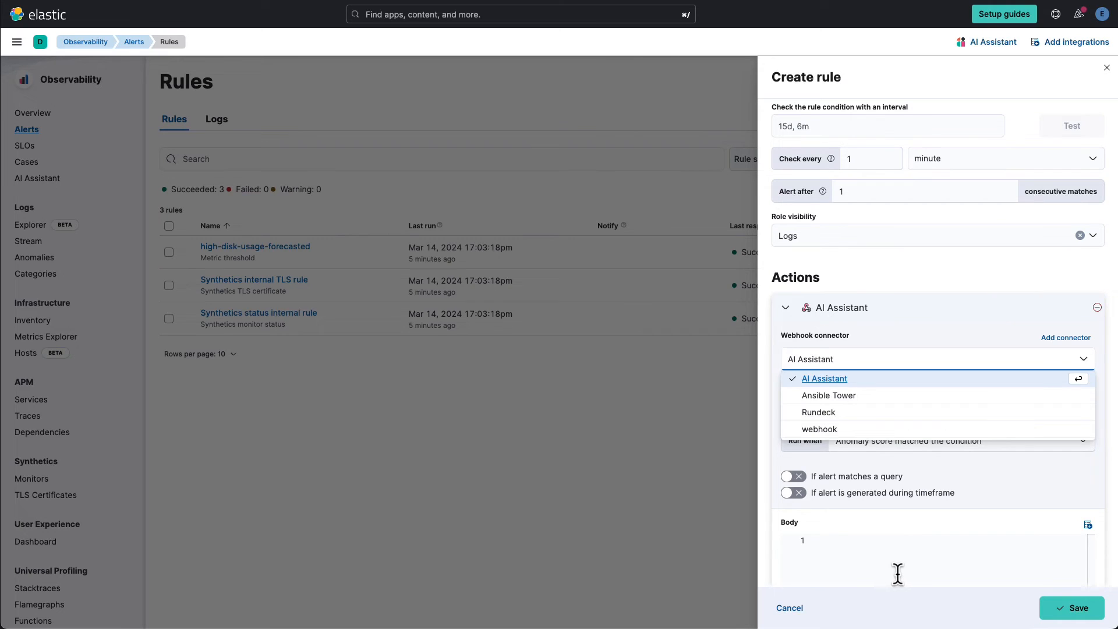
pyautogui.click(823, 378)
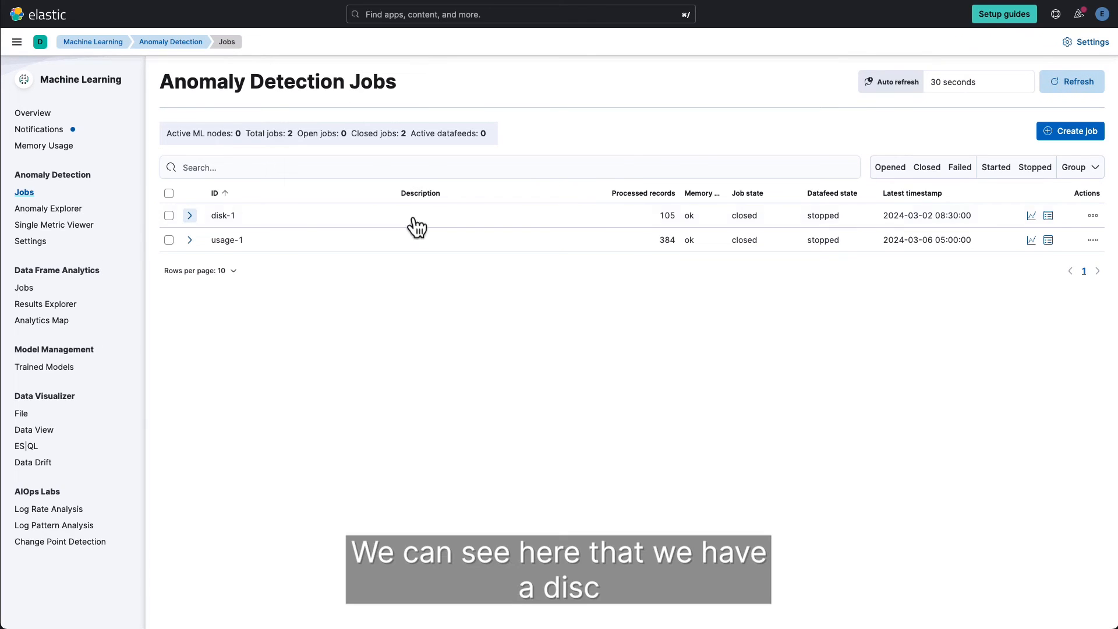
pyautogui.moveTo(235, 206)
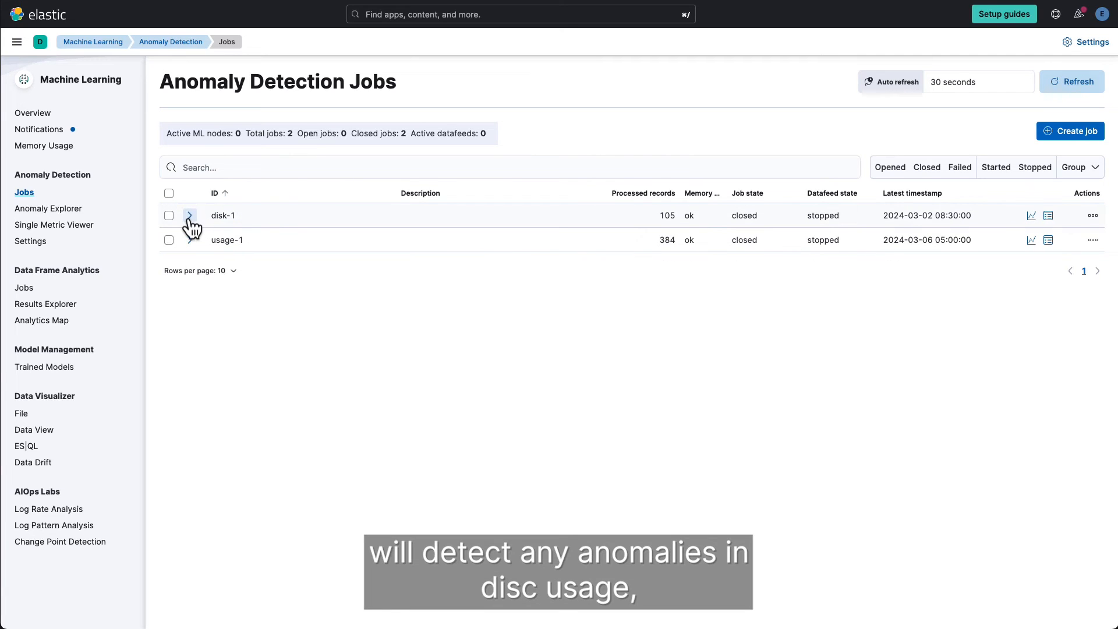
# - Set up the disk-1 datafeed start with no end time and alert rule creation afterward
pyautogui.click(189, 216)
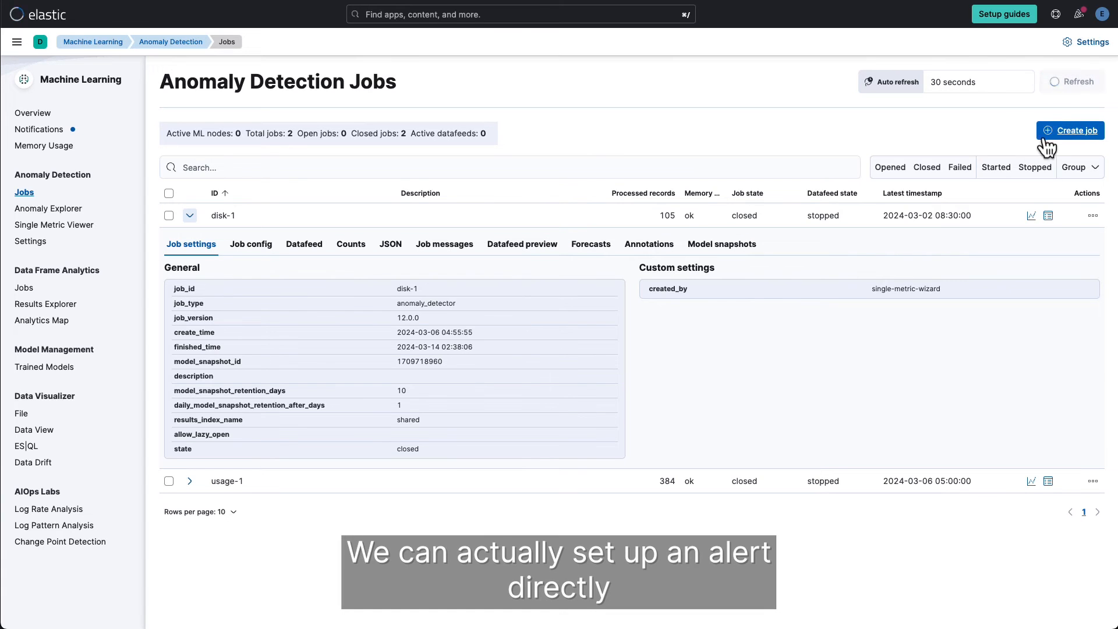
pyautogui.click(1092, 215)
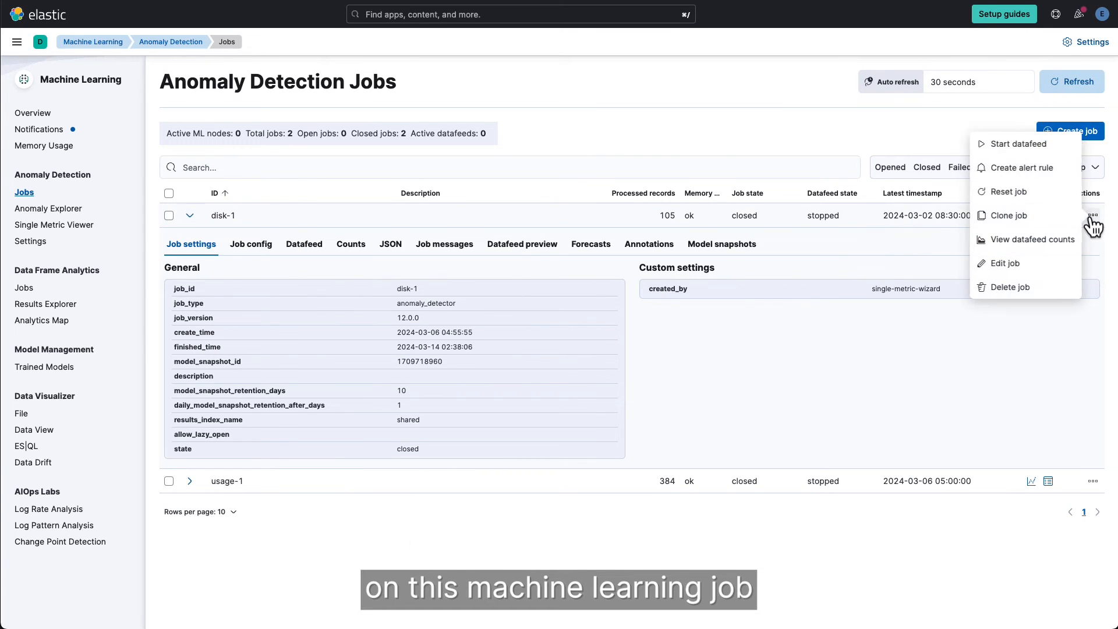
pyautogui.click(1014, 143)
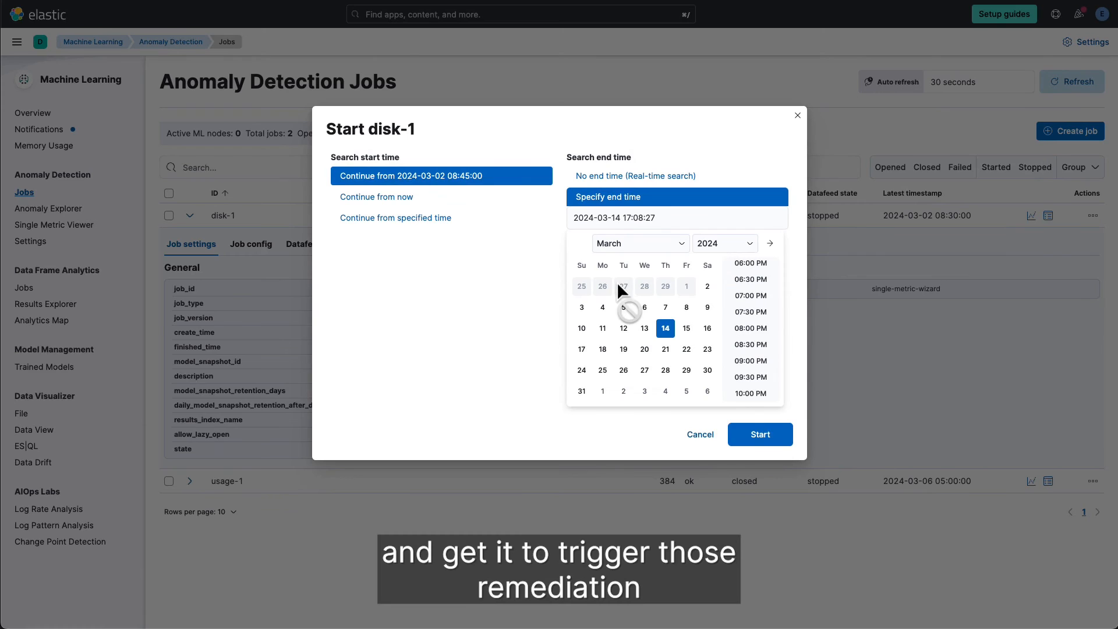
pyautogui.moveTo(759, 433)
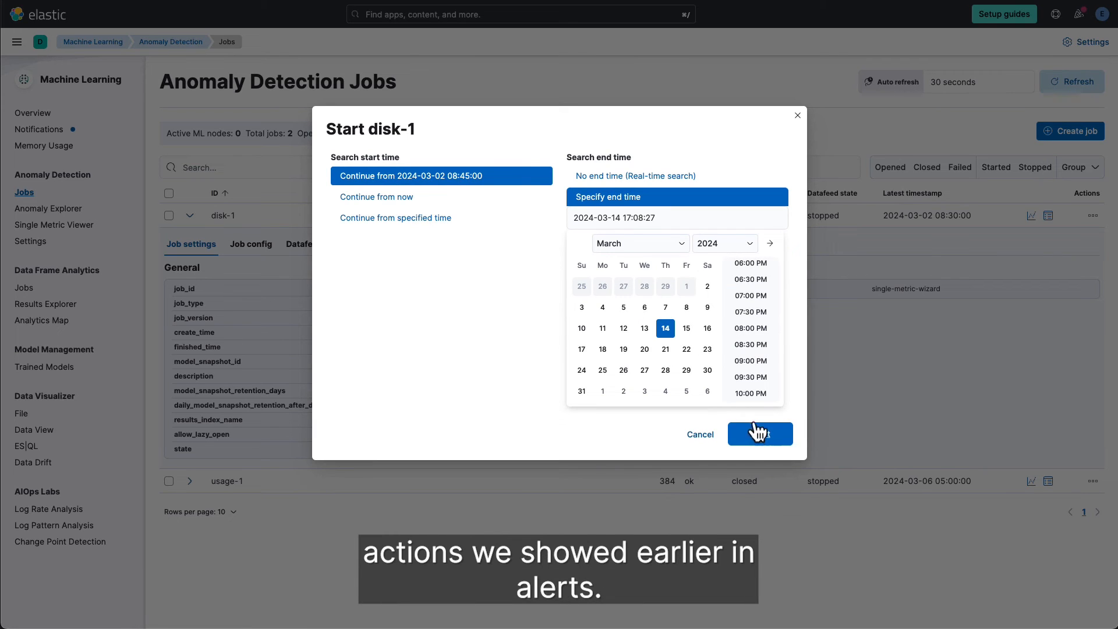
pyautogui.click(635, 176)
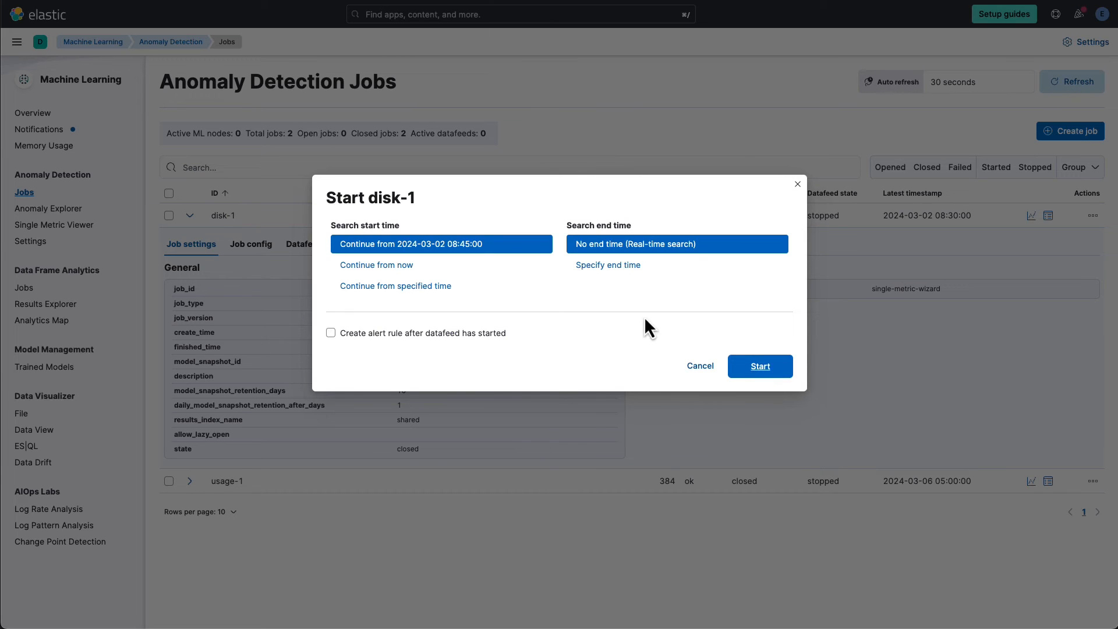
pyautogui.click(330, 332)
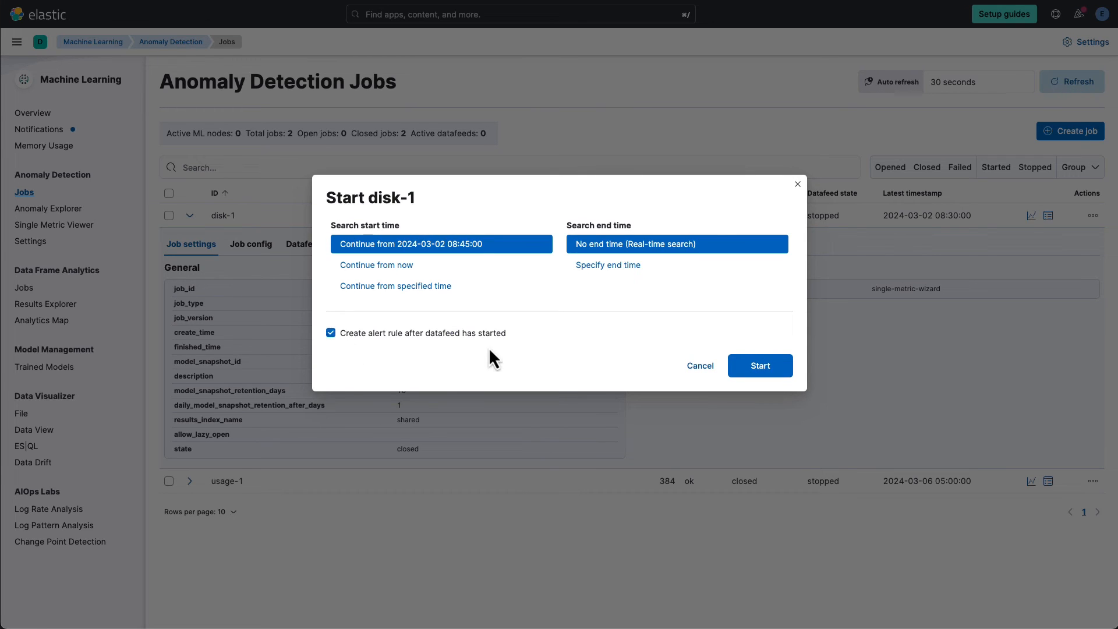
pyautogui.moveTo(753, 356)
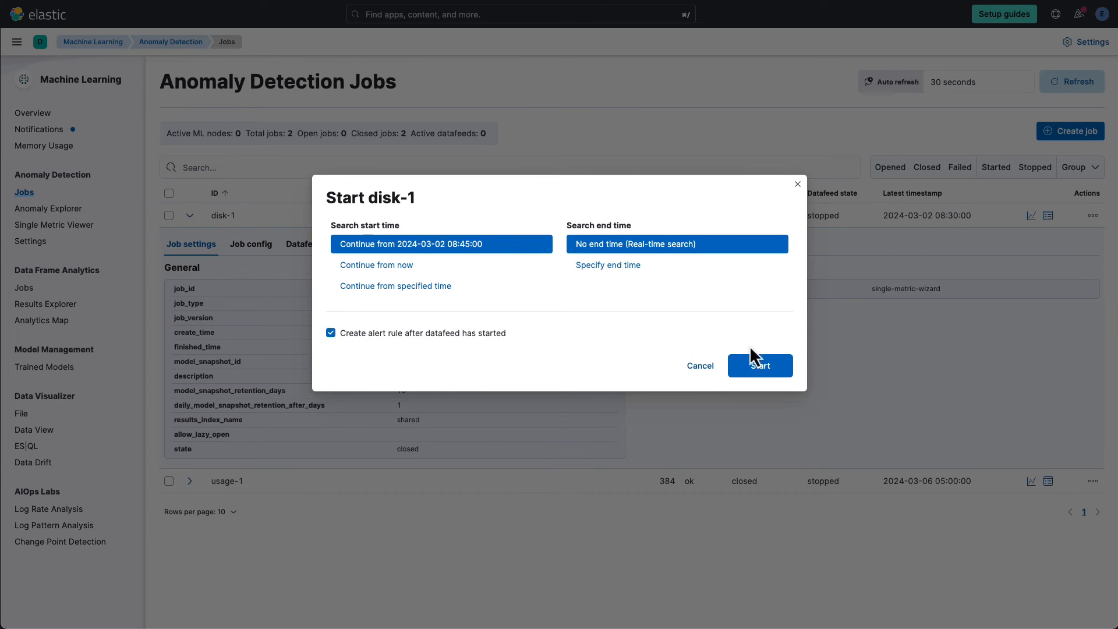
# - Start the disk-1 datafeed, review the rule form, and send 'terraform apply fix.plan' to AI Assistant
pyautogui.click(759, 366)
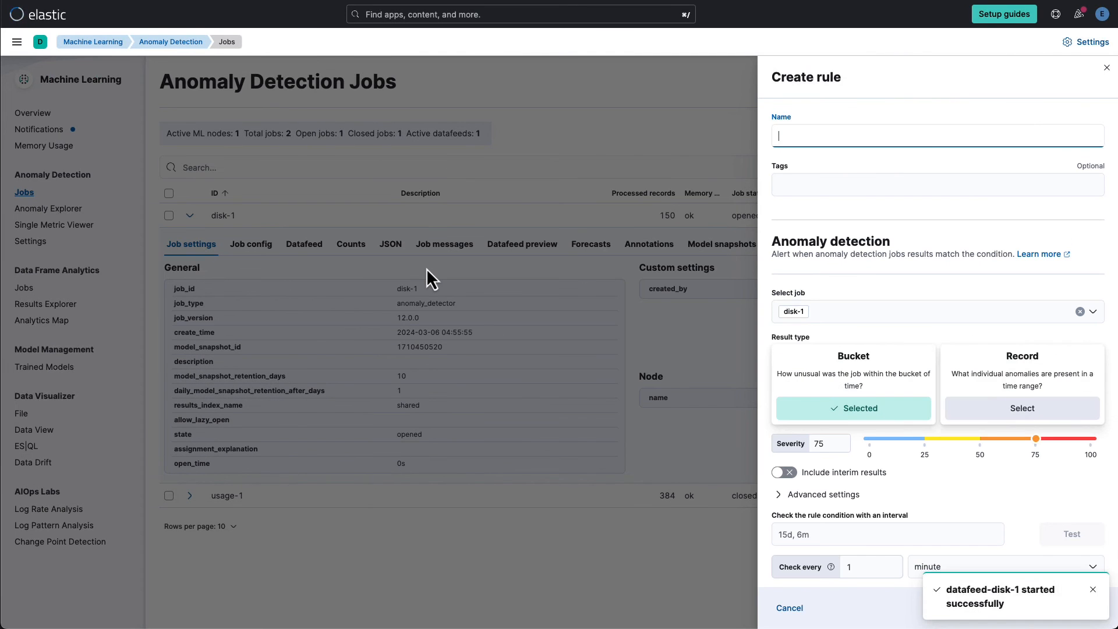
pyautogui.scroll(-3)
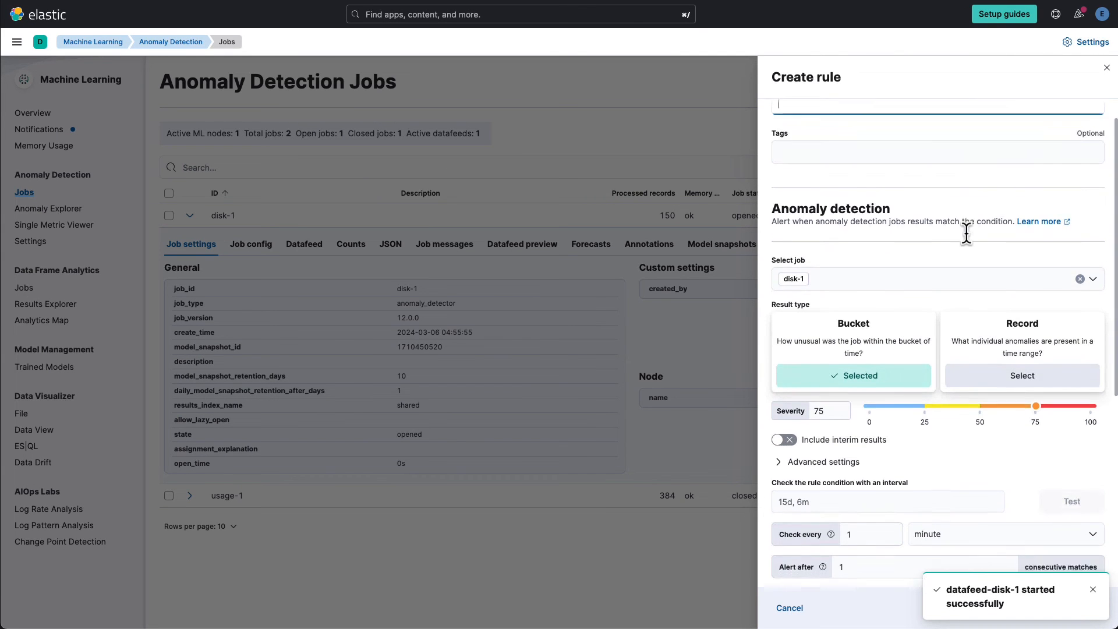
pyautogui.scroll(-3)
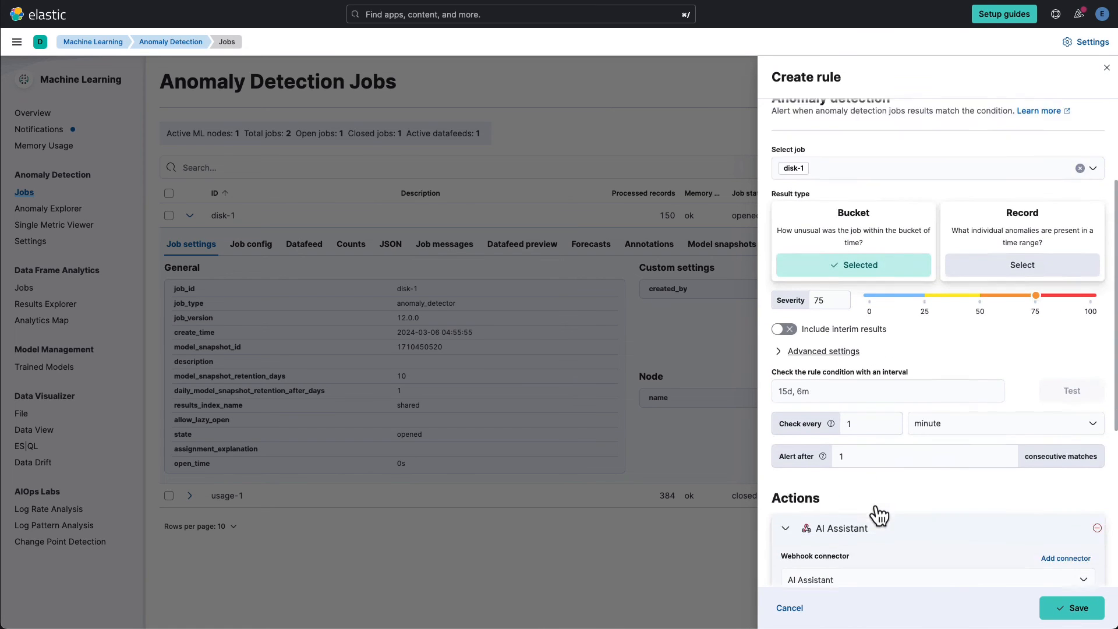
pyautogui.scroll(-3)
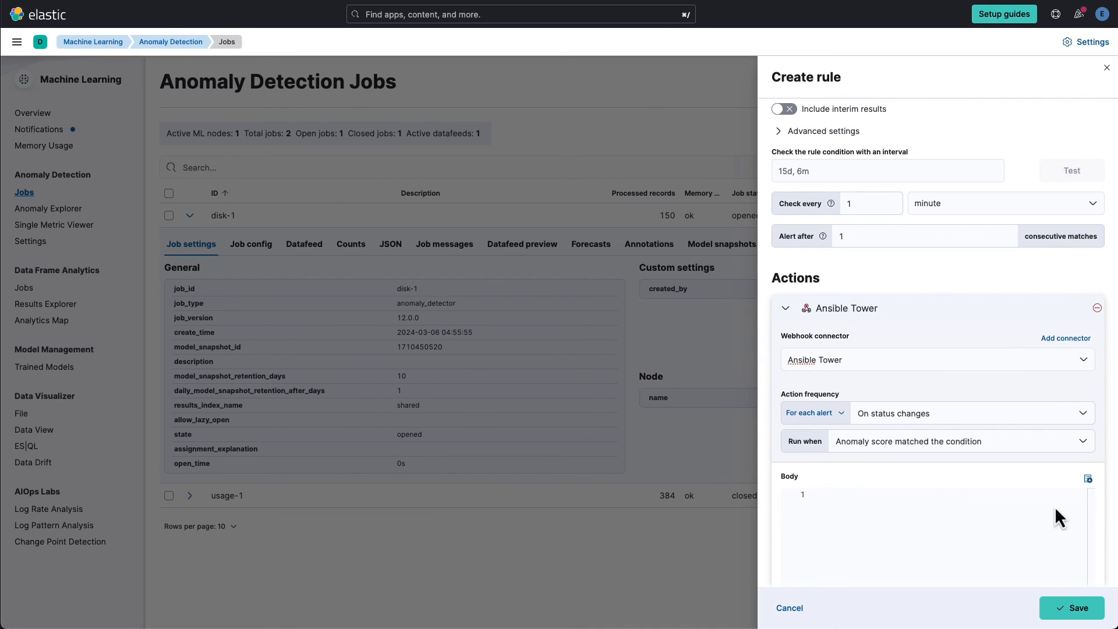
pyautogui.moveTo(145, 306)
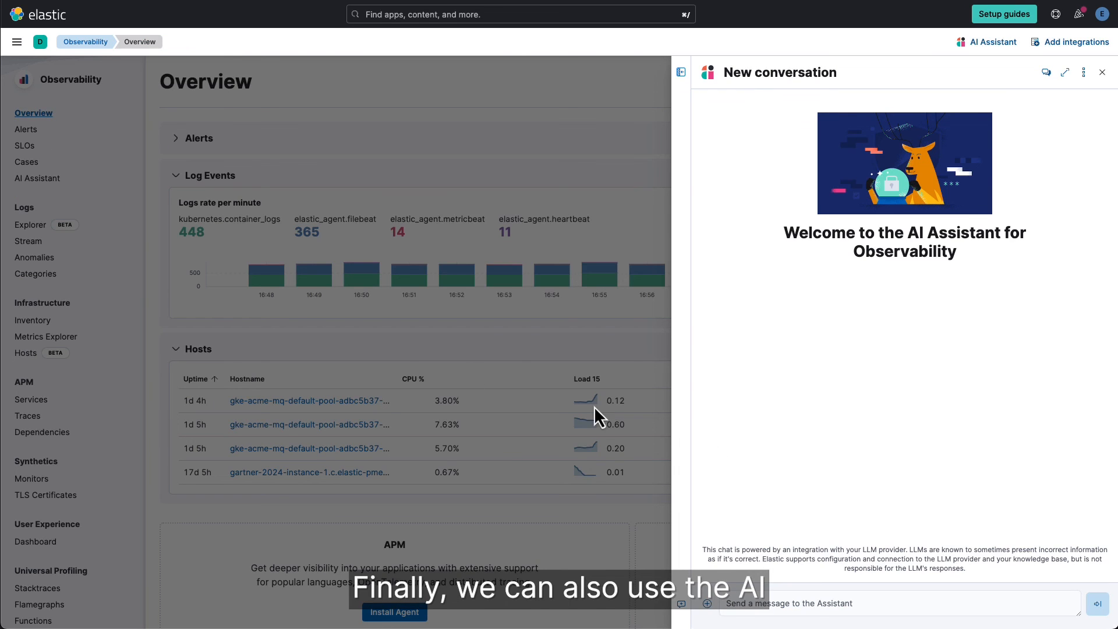
pyautogui.click(1097, 604)
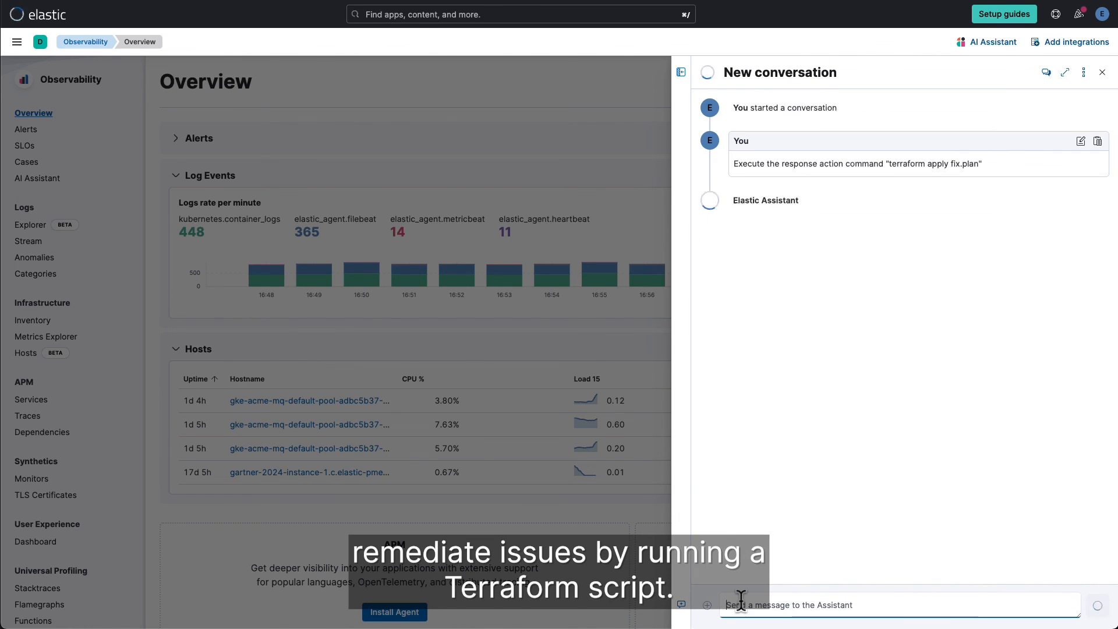